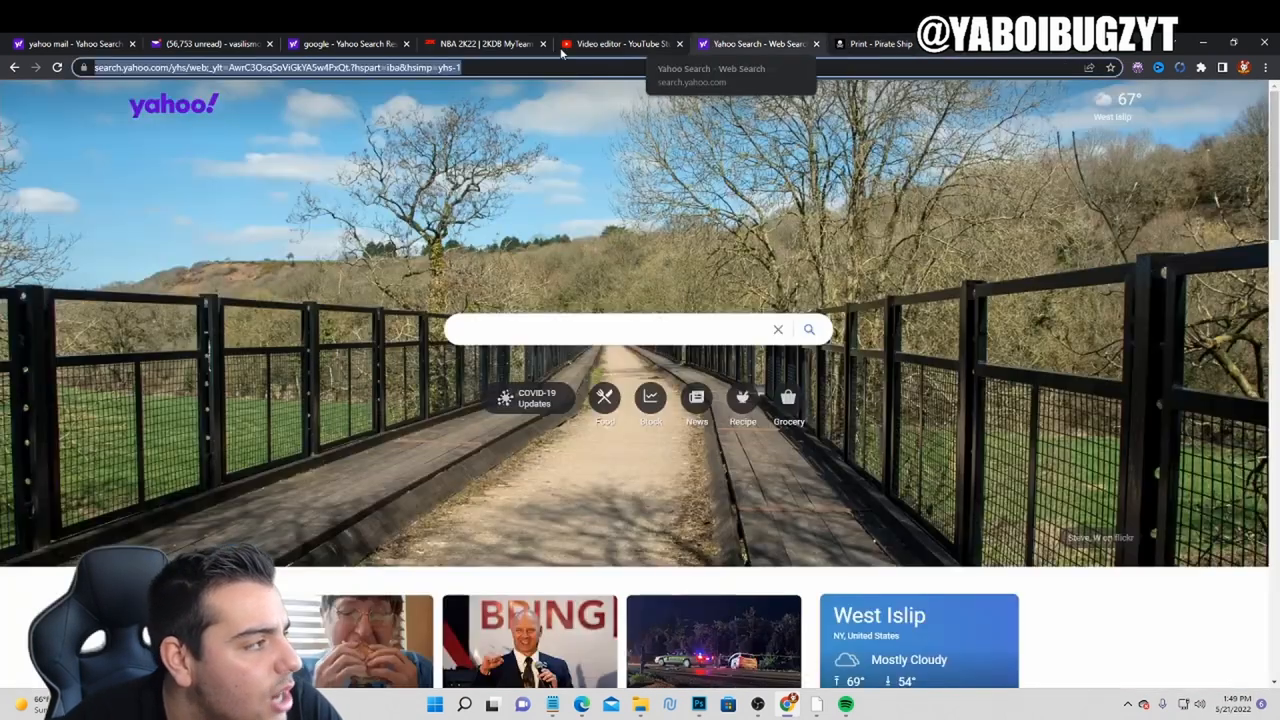
# - Switch away from the Yahoo and MyTeam tabs to the google.com search home tab
pyautogui.click(484, 44)
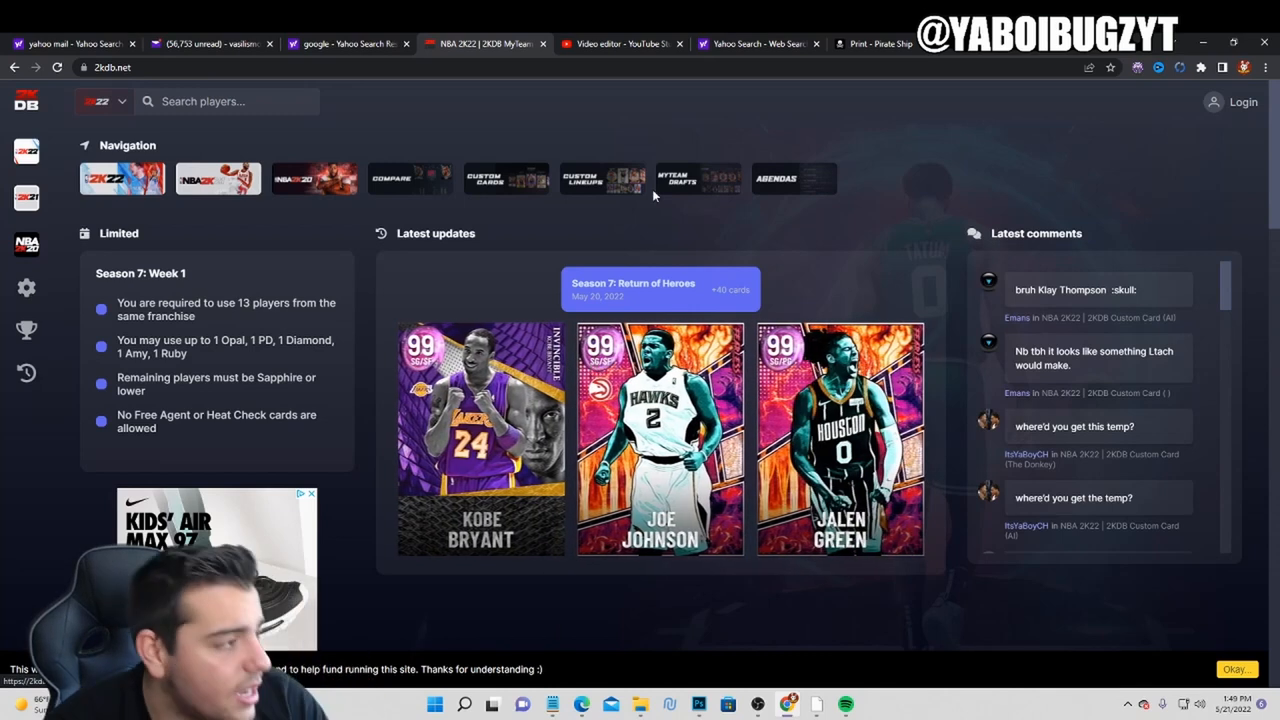
pyautogui.moveTo(620, 44)
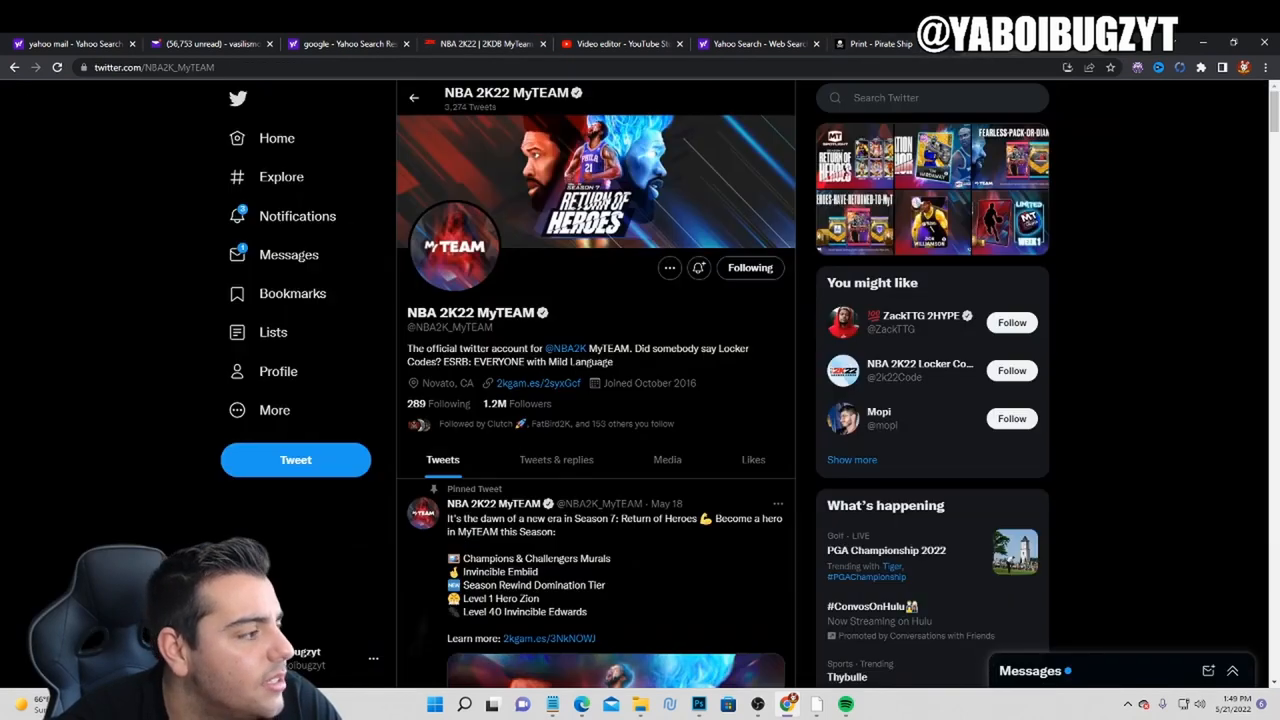
pyautogui.click(348, 44)
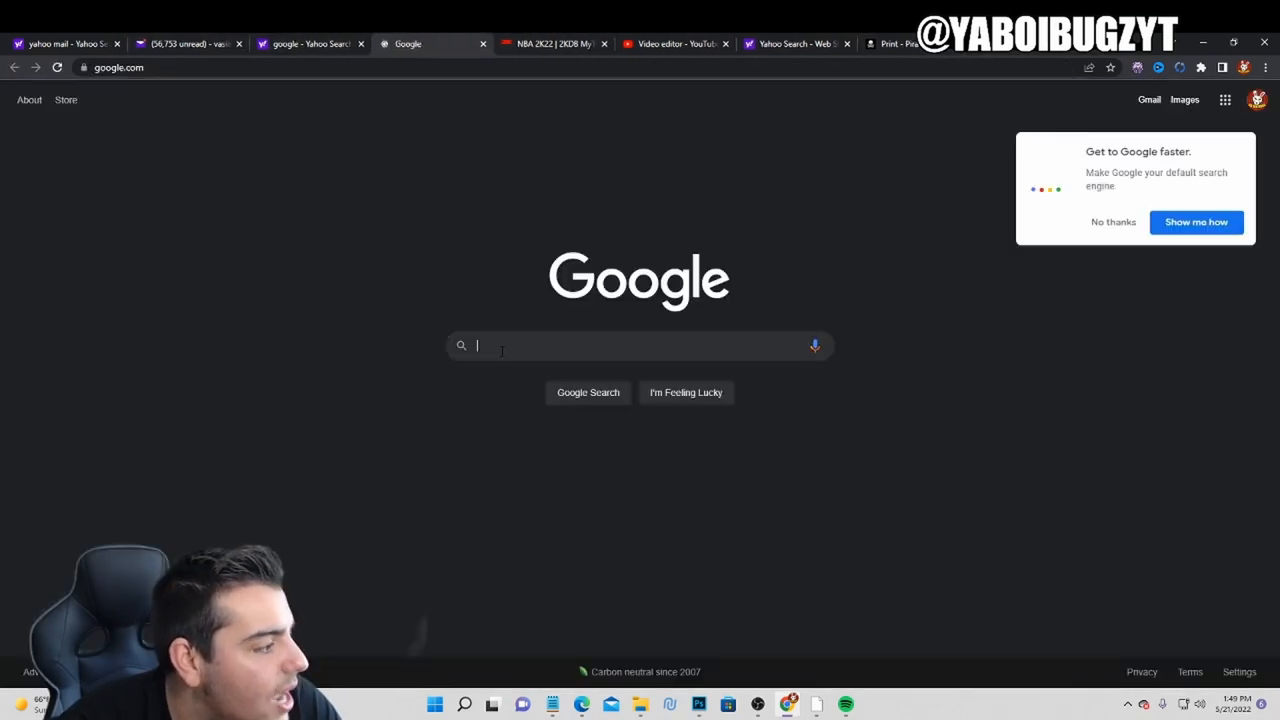
# - Load lockercodes.io/nba-2k22-locker-codes and scroll through working codes like FEARLESS-PACK-OR-DIAMOND-SHOE and HEROES-HAVE-RETURNED-TO-MYTEAM
pyautogui.press('Return')
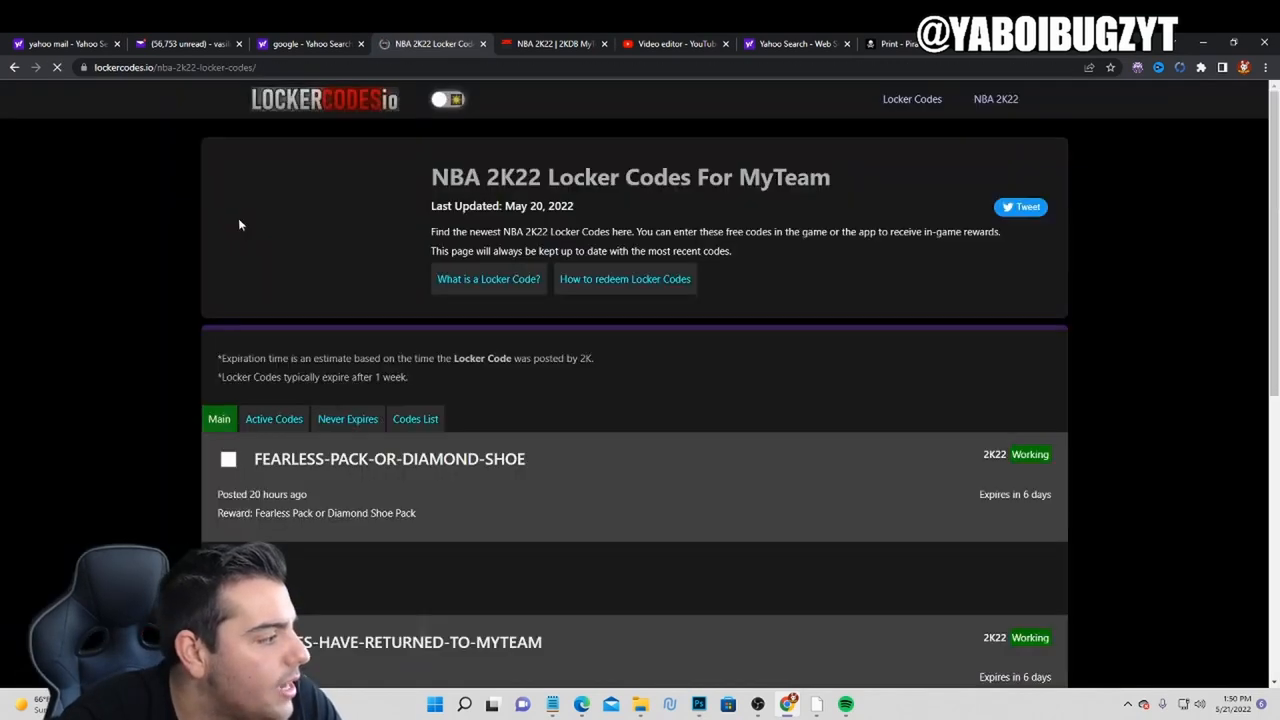
pyautogui.scroll(-3)
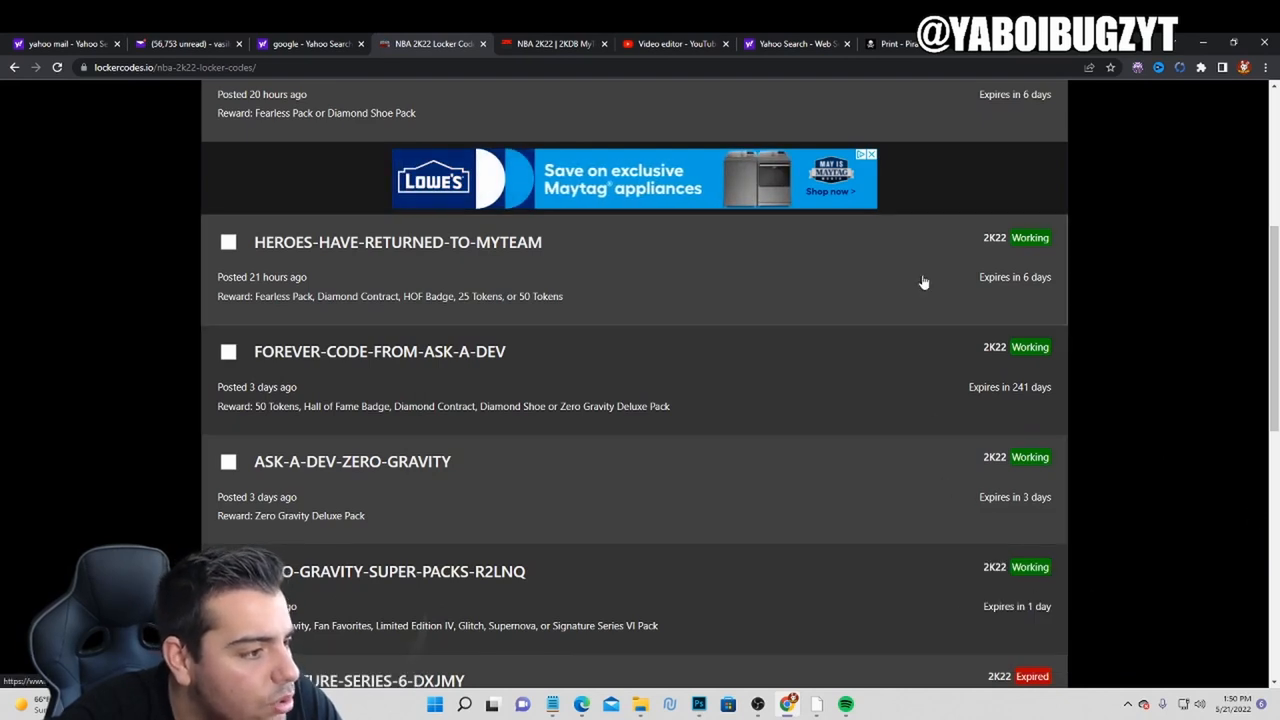
pyautogui.scroll(3)
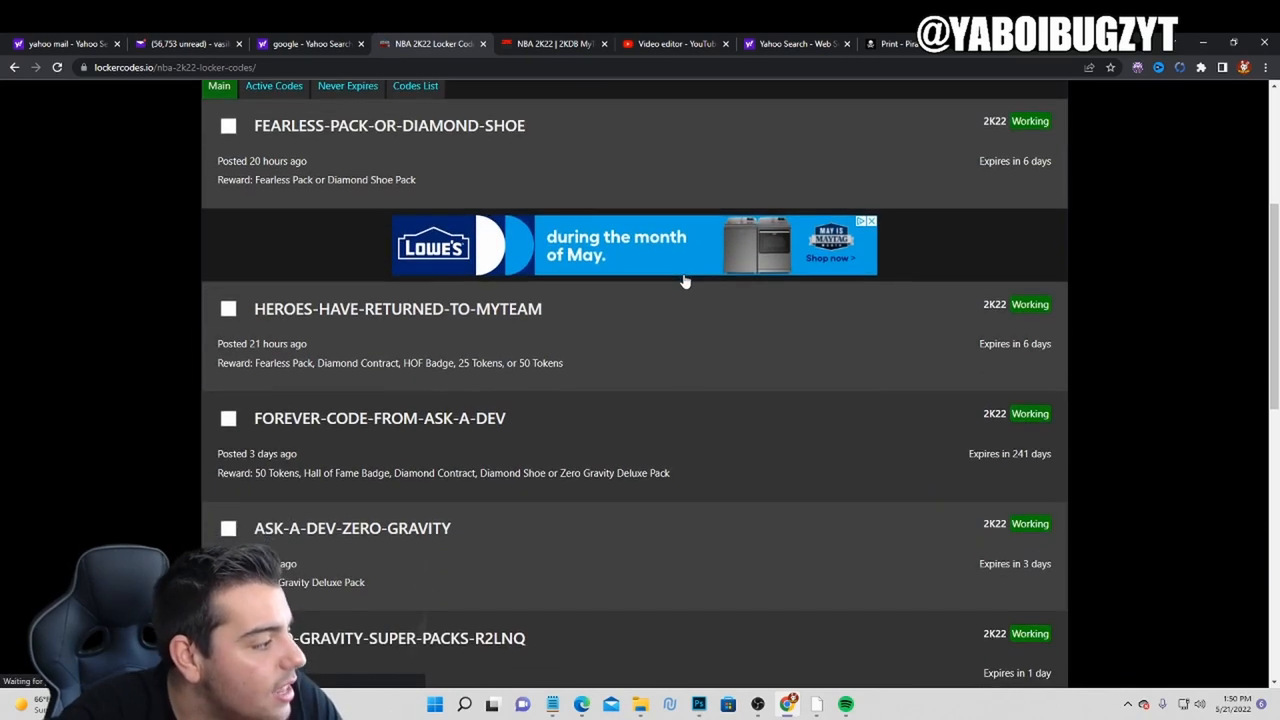
pyautogui.scroll(-3)
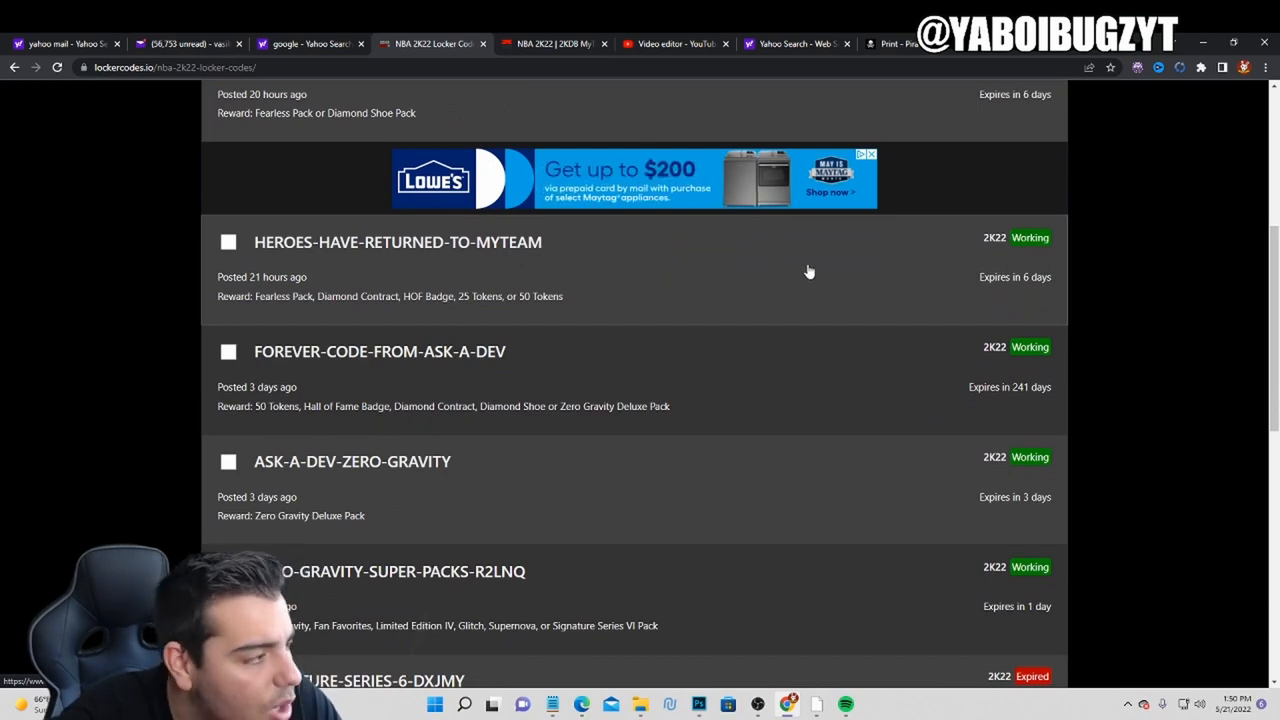
pyautogui.scroll(-3)
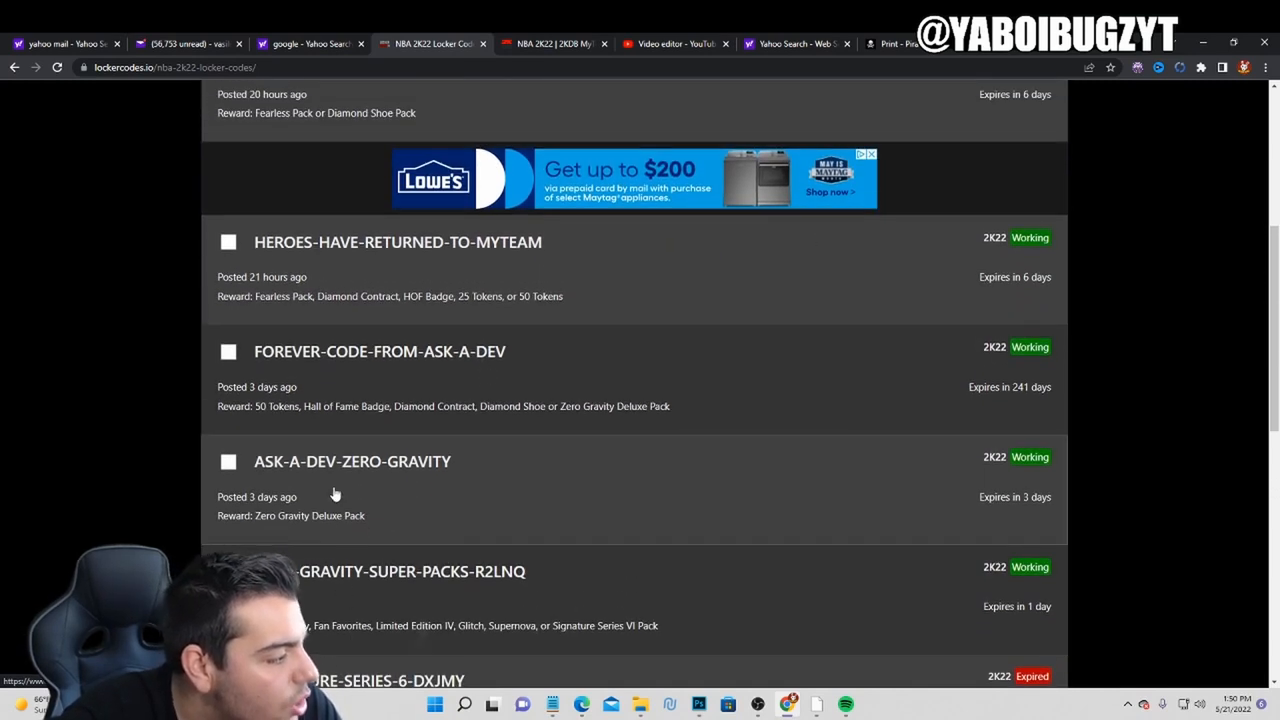
pyautogui.scroll(3)
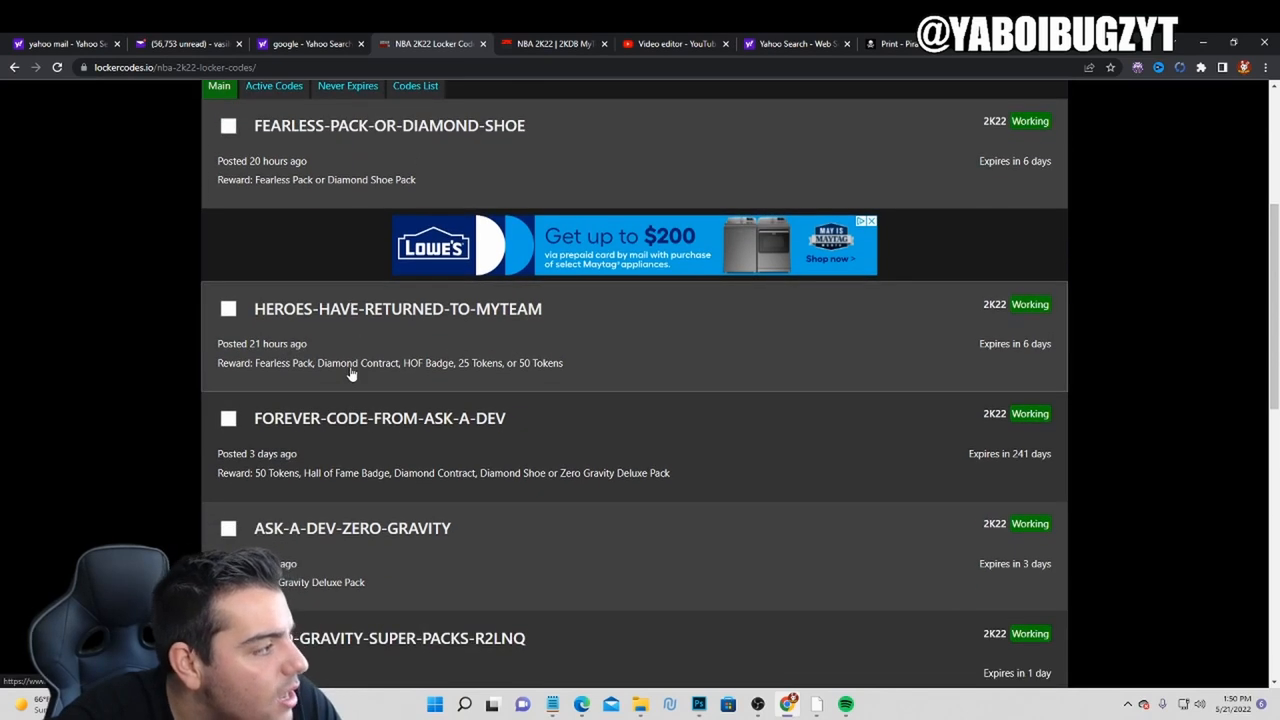
pyautogui.moveTo(392, 148)
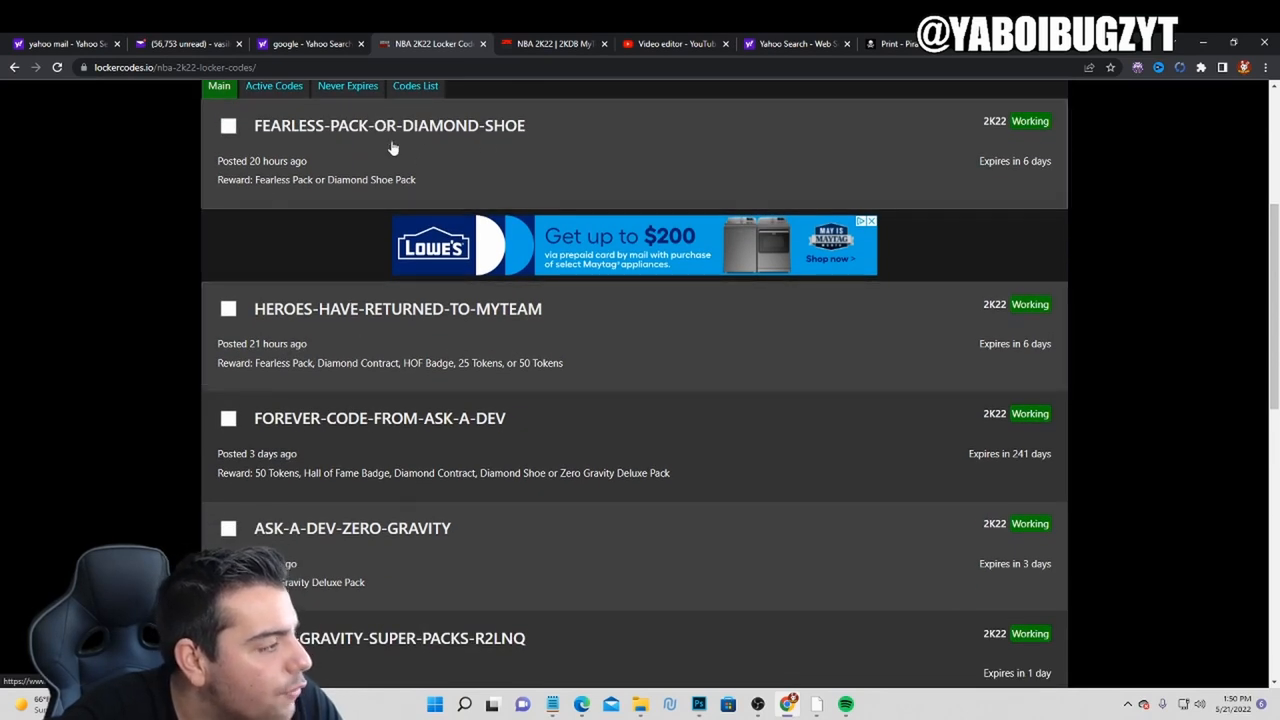
pyautogui.moveTo(500, 348)
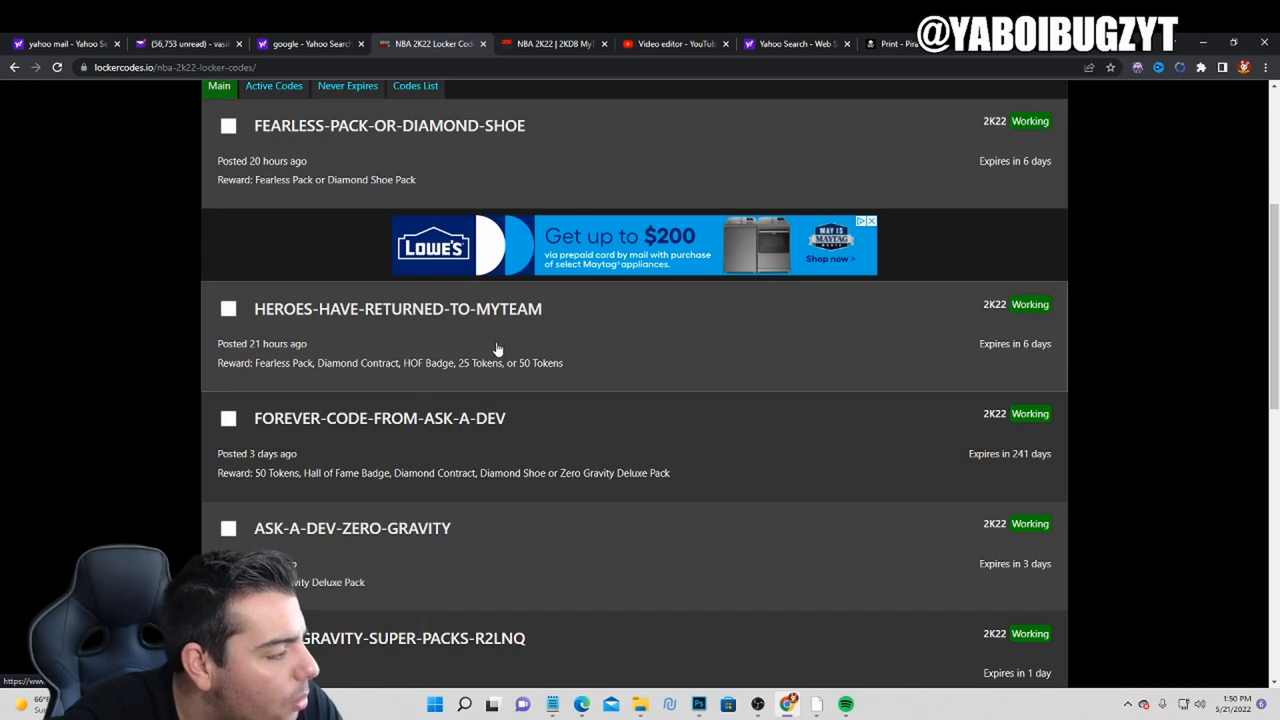
pyautogui.scroll(-3)
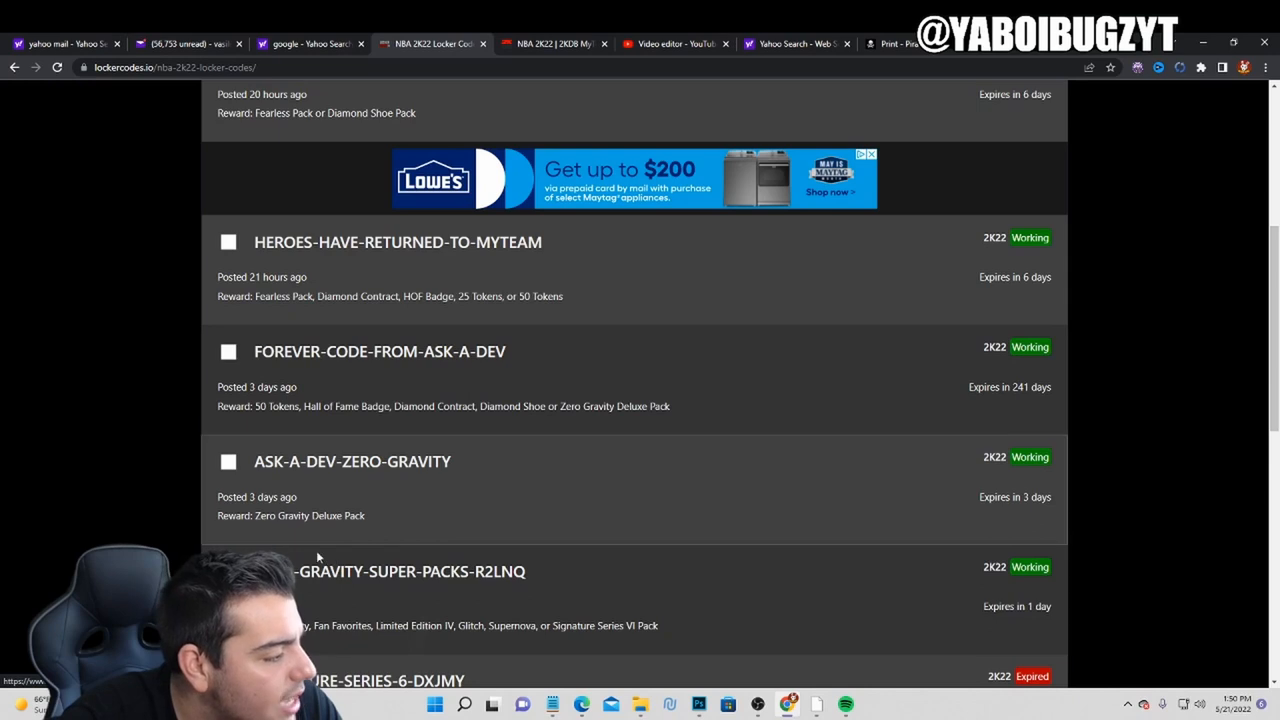
pyautogui.moveTo(424, 418)
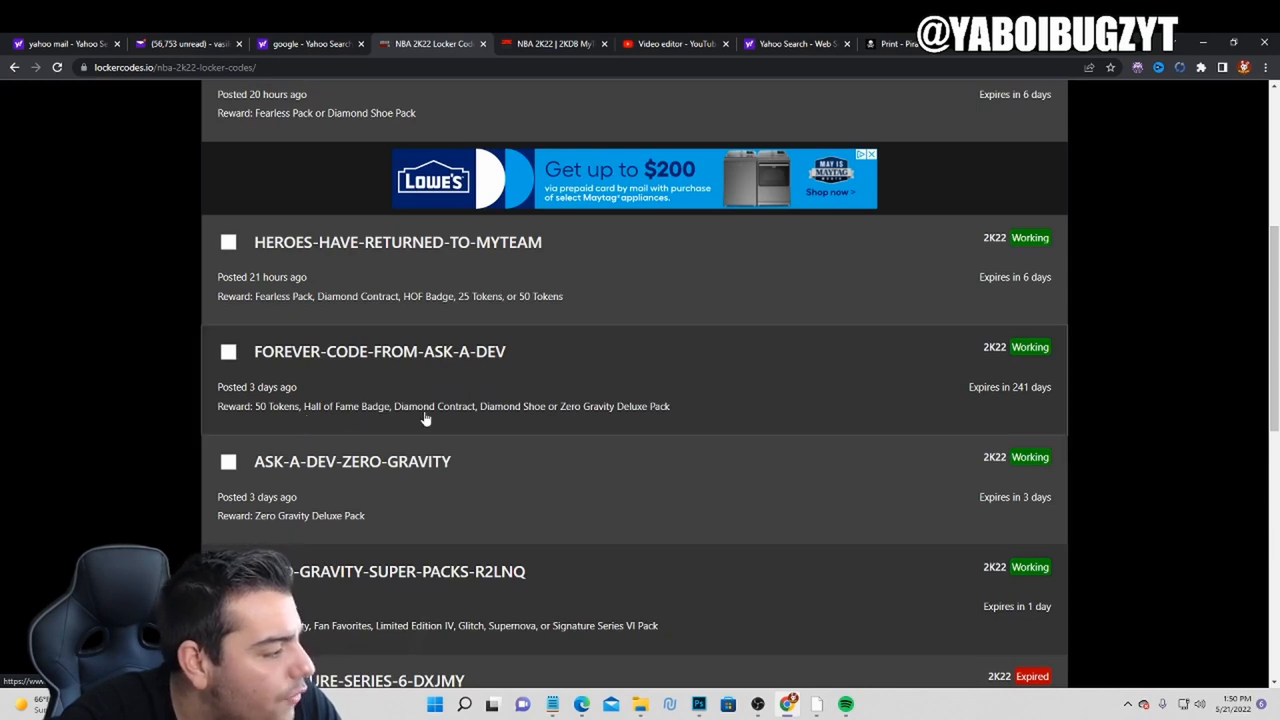
pyautogui.moveTo(732, 444)
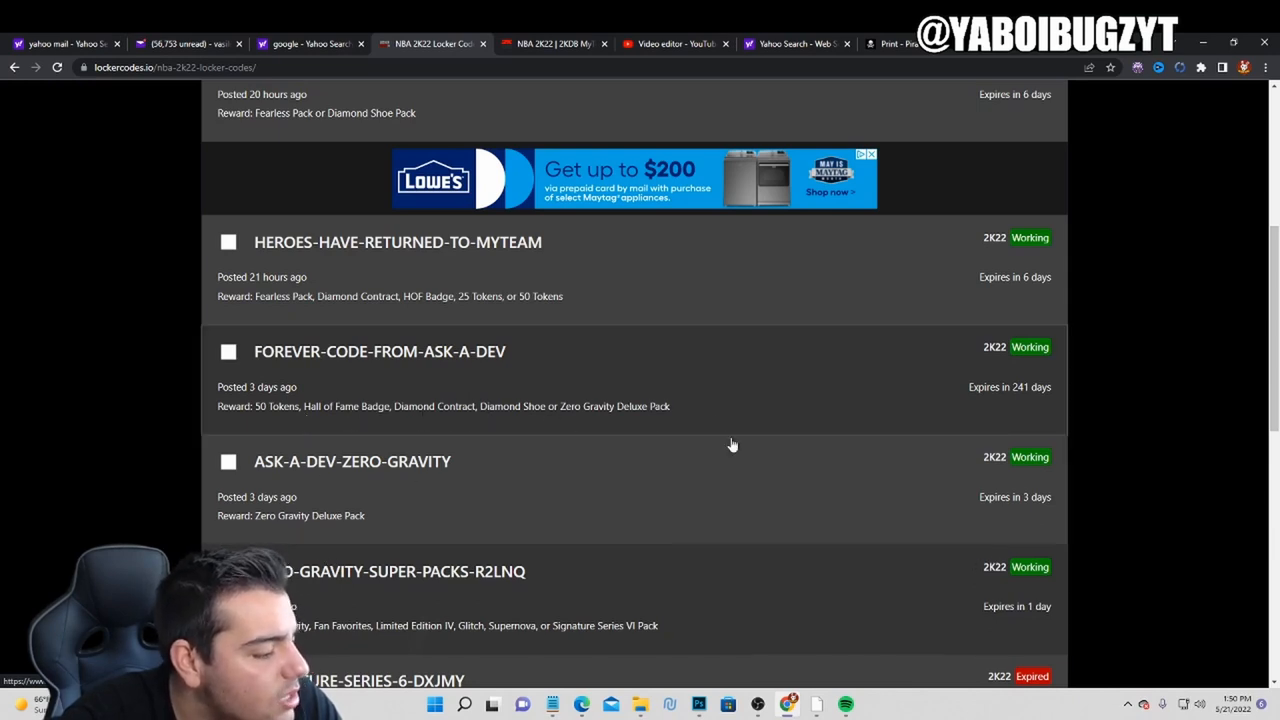
pyautogui.scroll(3)
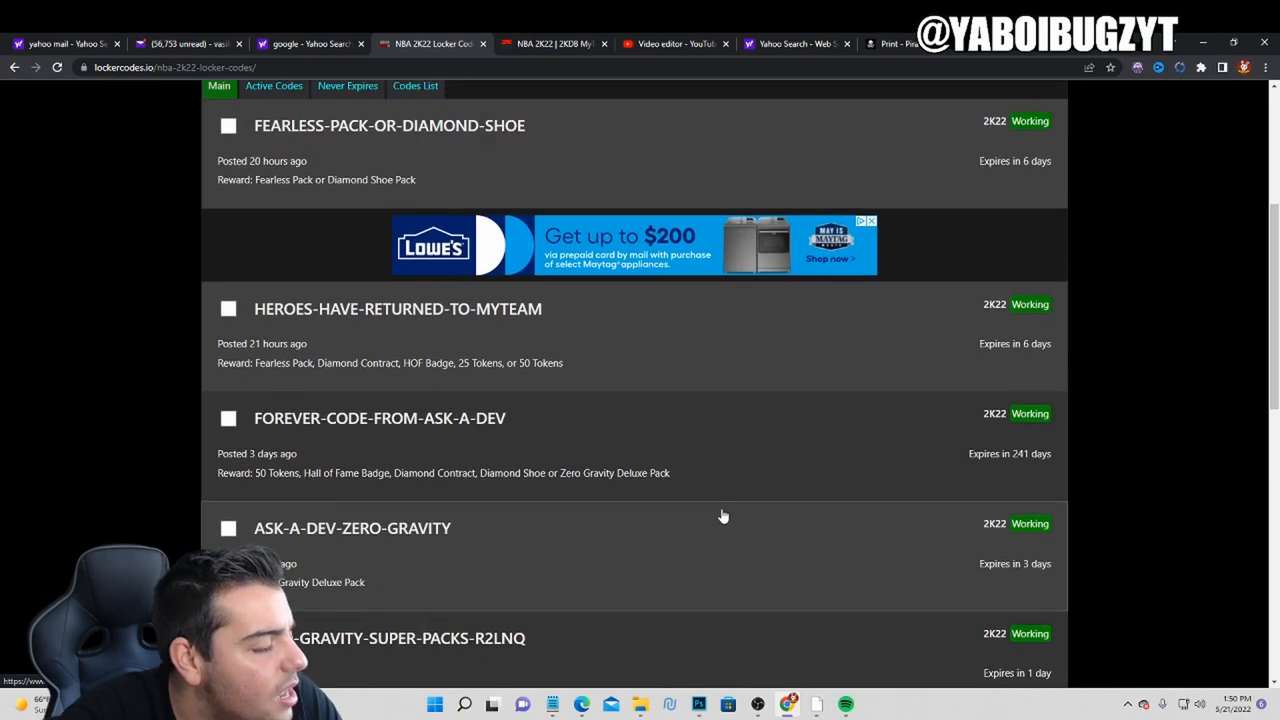
pyautogui.moveTo(416, 384)
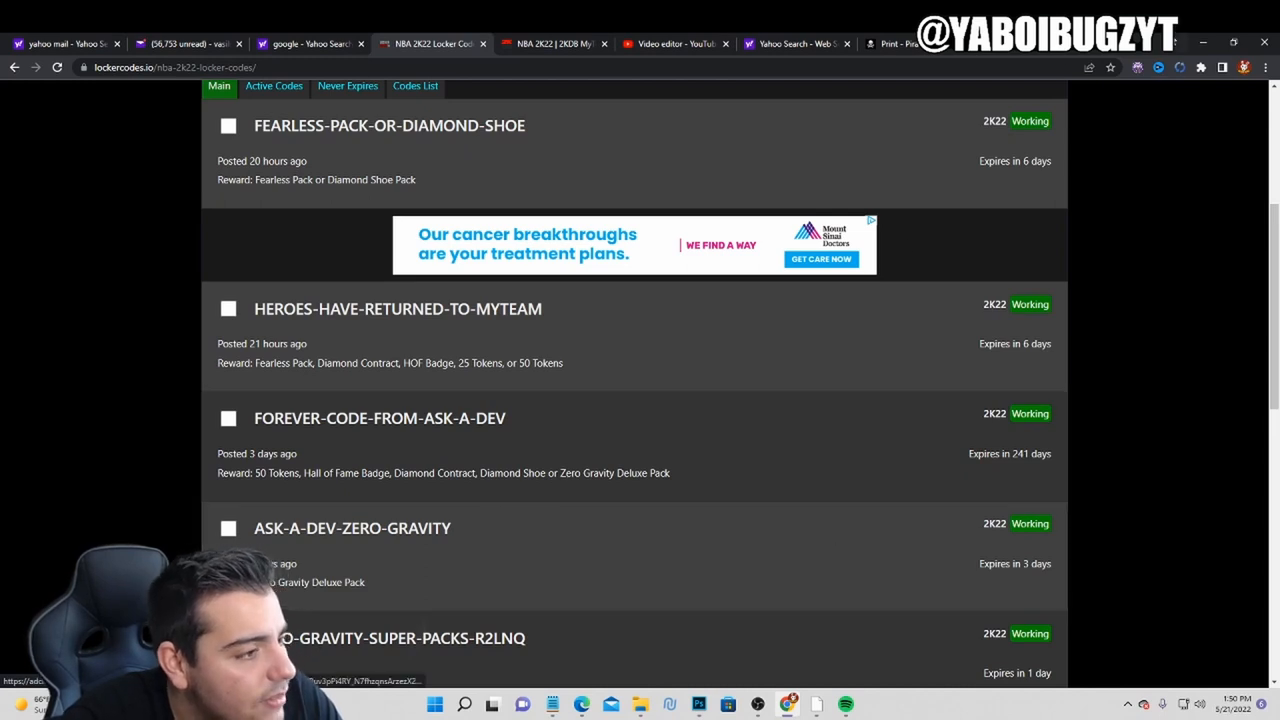
pyautogui.moveTo(724, 136)
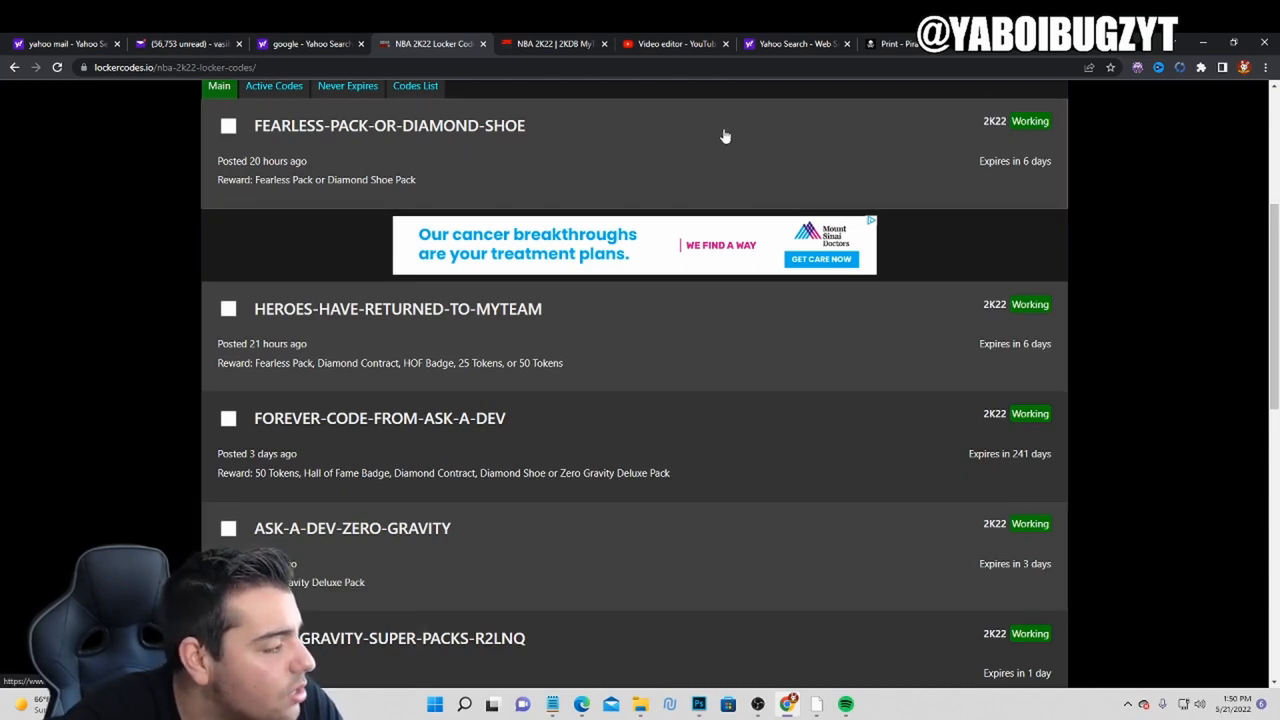
pyautogui.moveTo(620, 444)
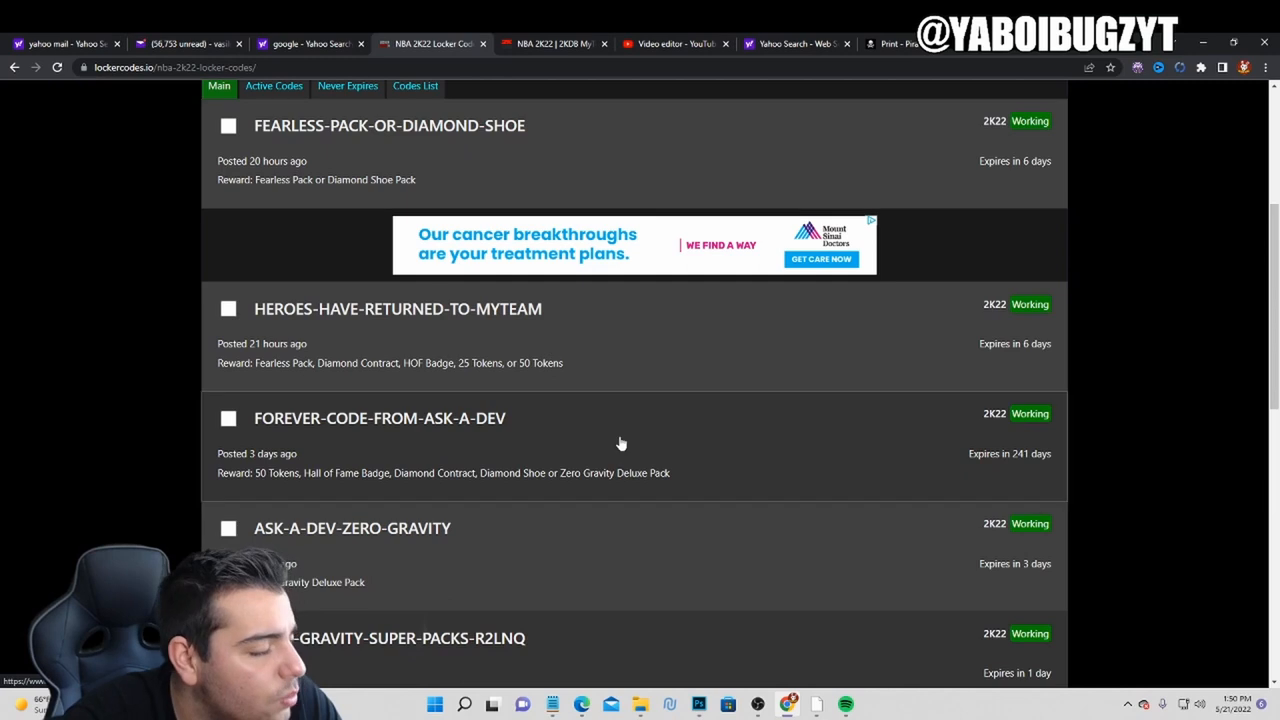
pyautogui.moveTo(564, 330)
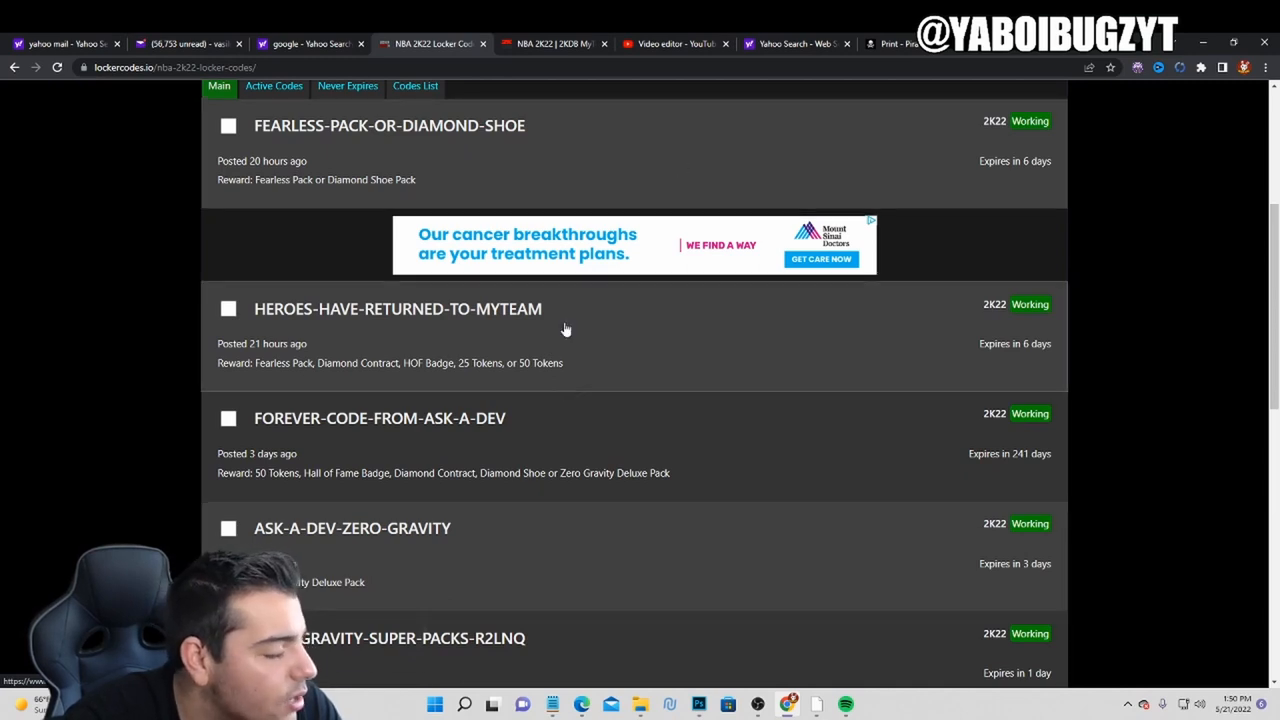
pyautogui.moveTo(500, 200)
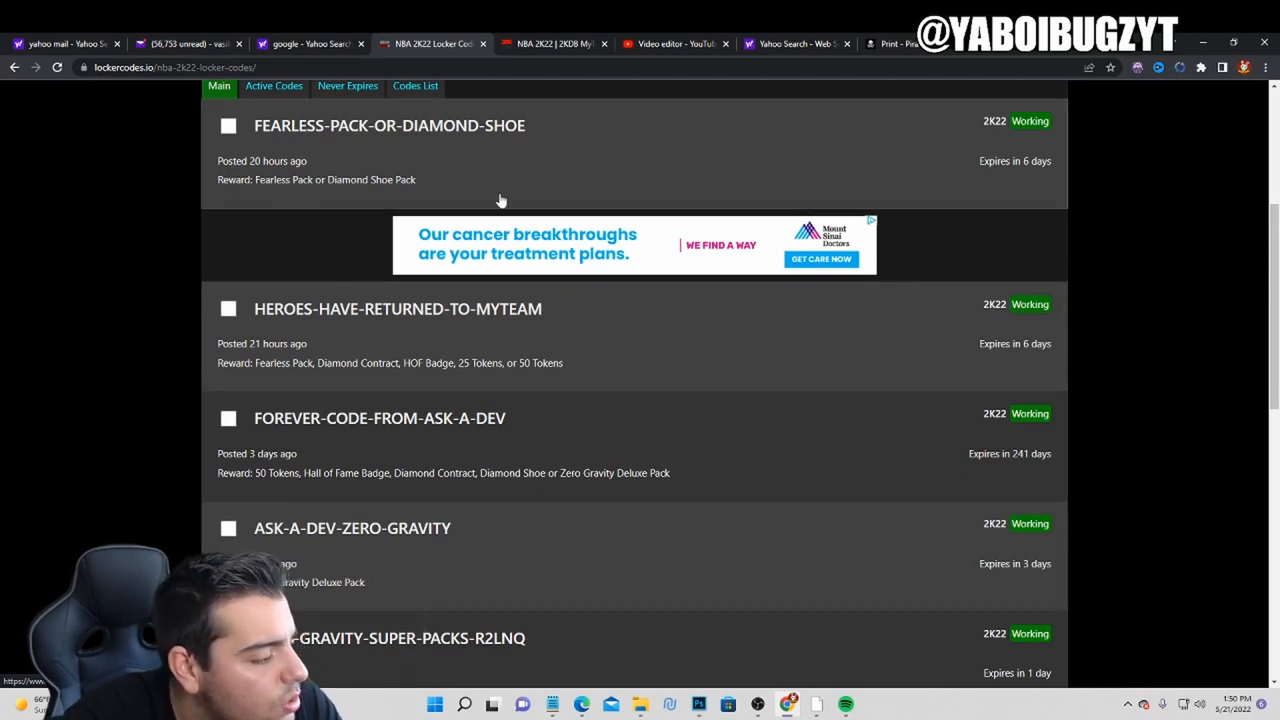
pyautogui.click(756, 704)
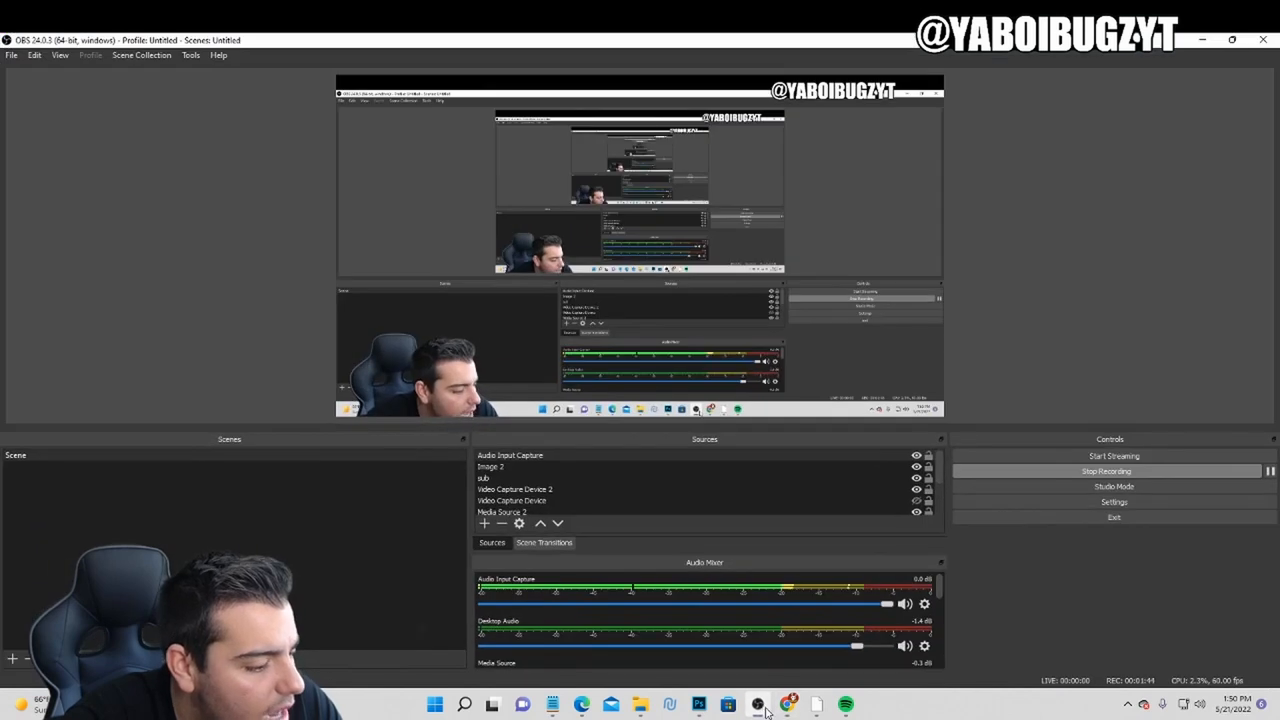
pyautogui.click(582, 704)
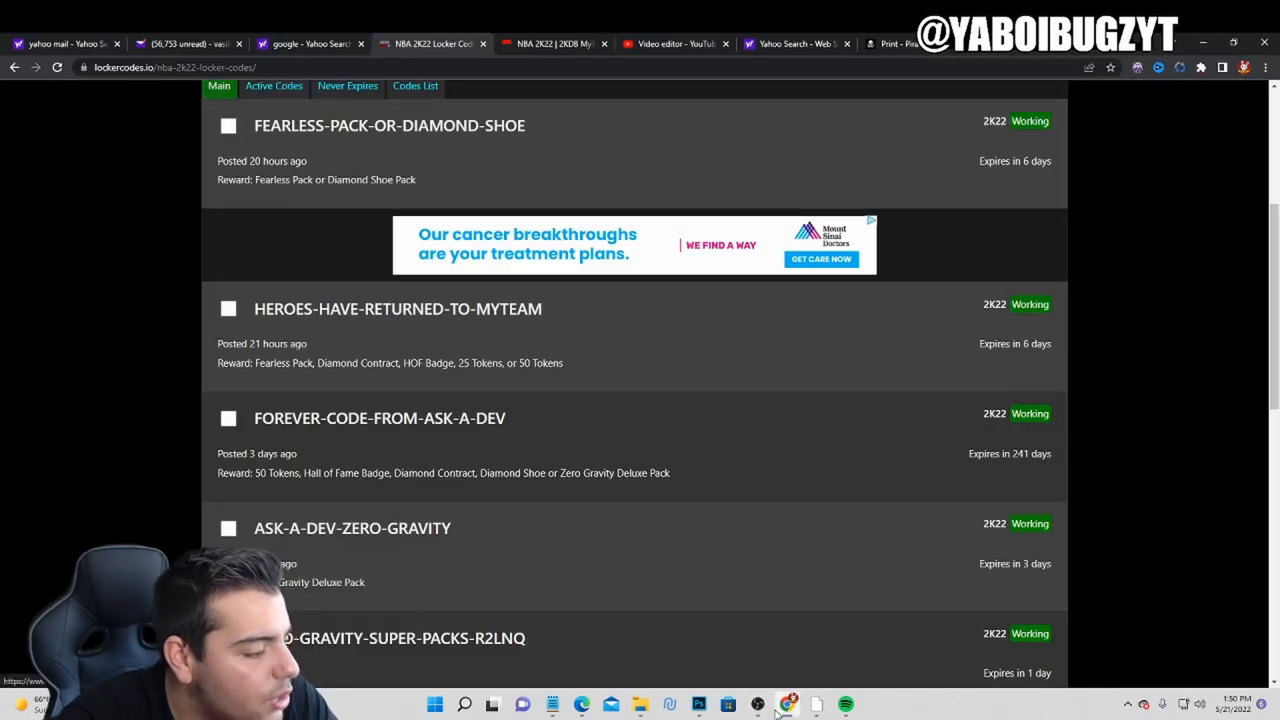
pyautogui.scroll(-3)
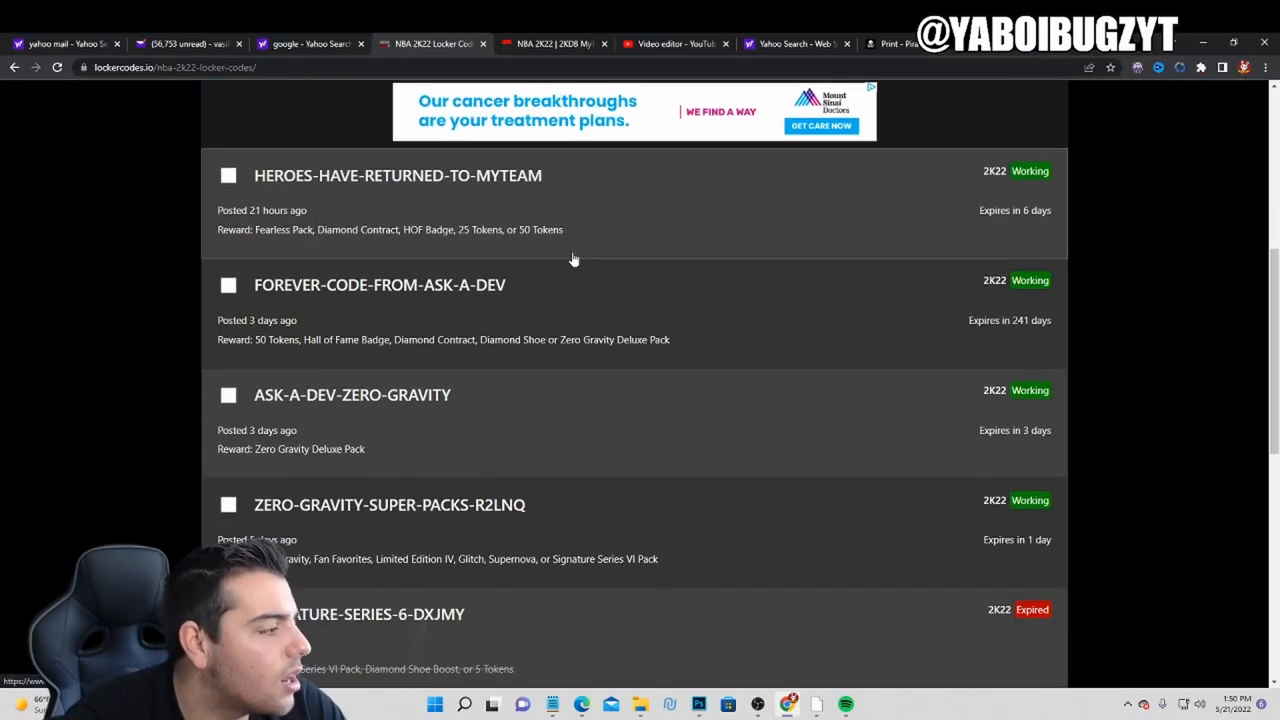
pyautogui.scroll(3)
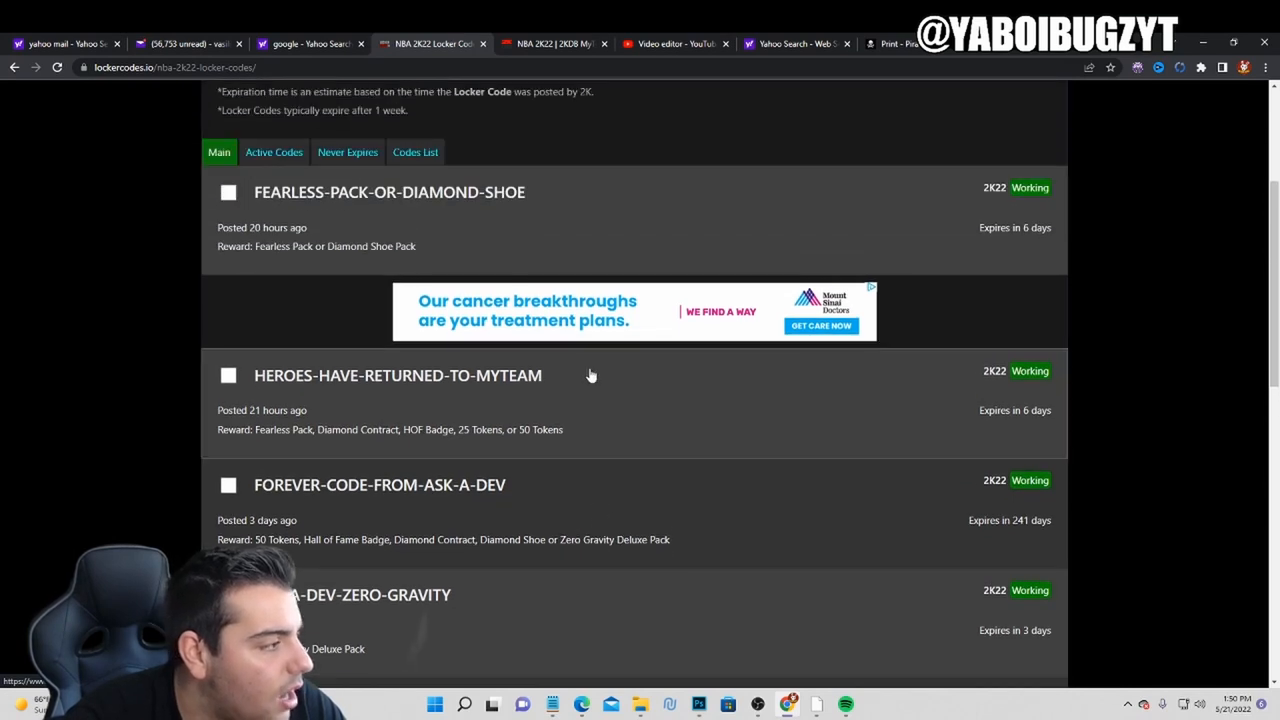
pyautogui.scroll(-3)
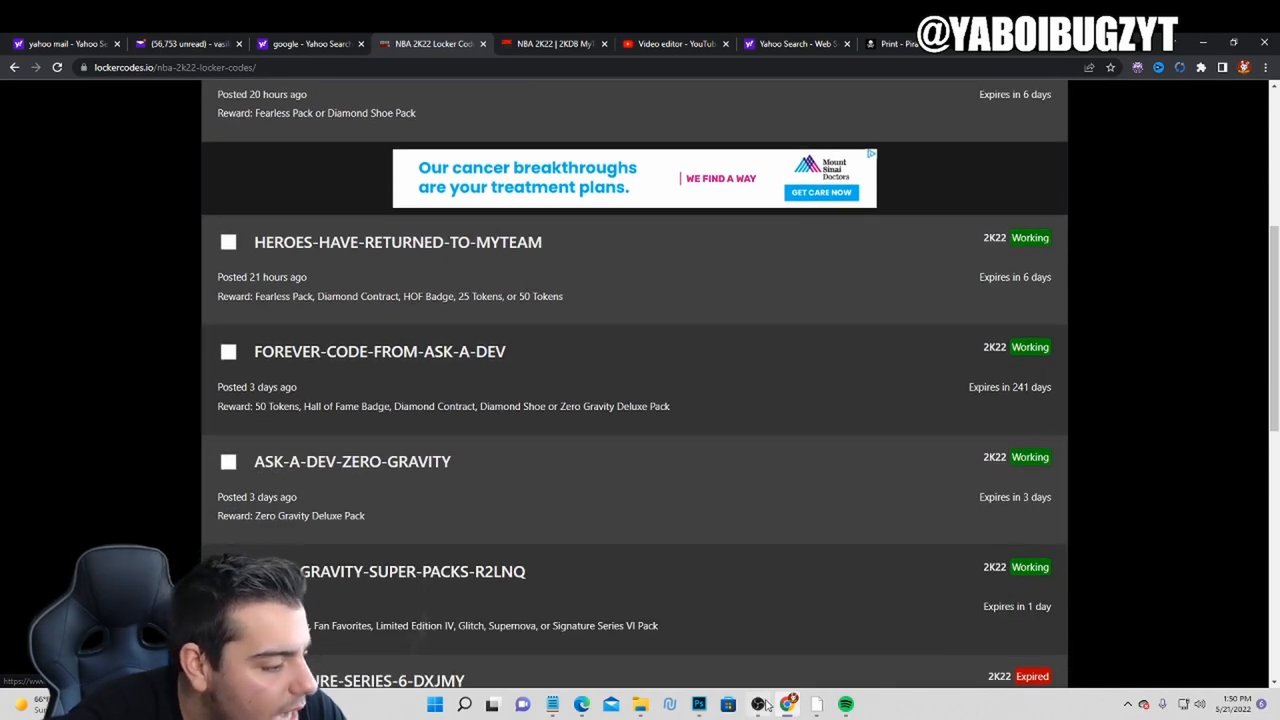
pyautogui.moveTo(758, 704)
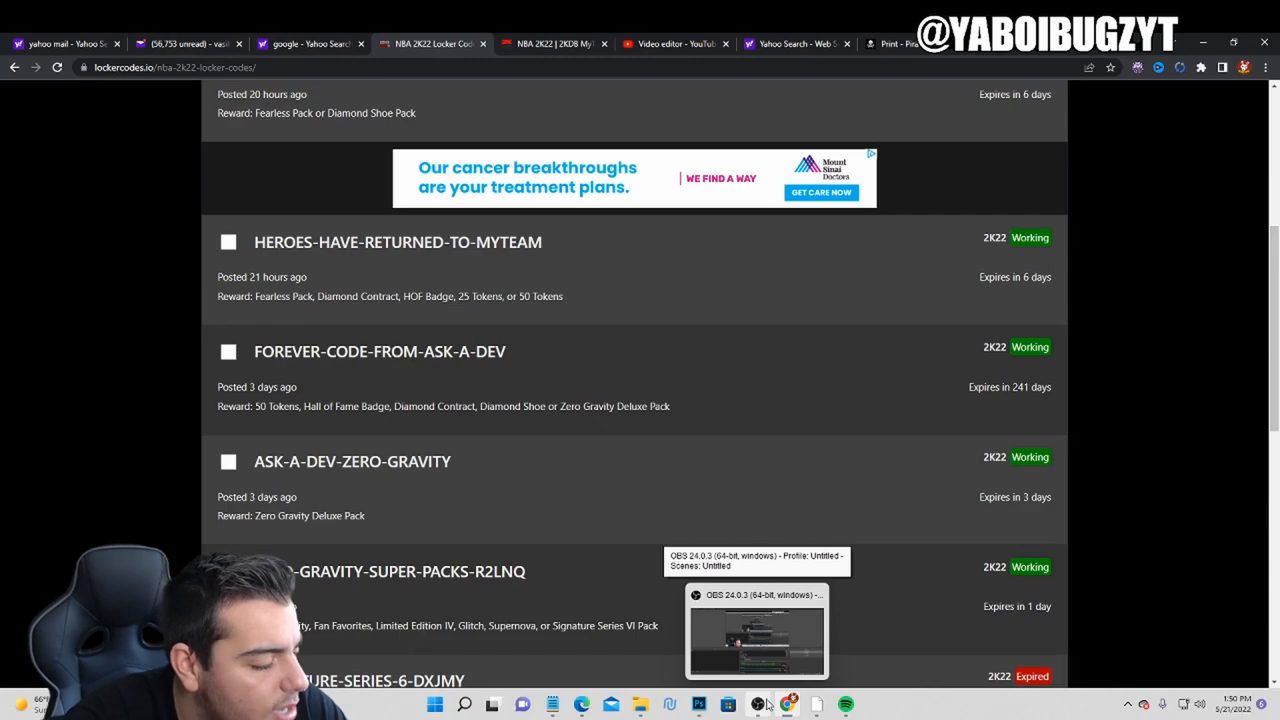